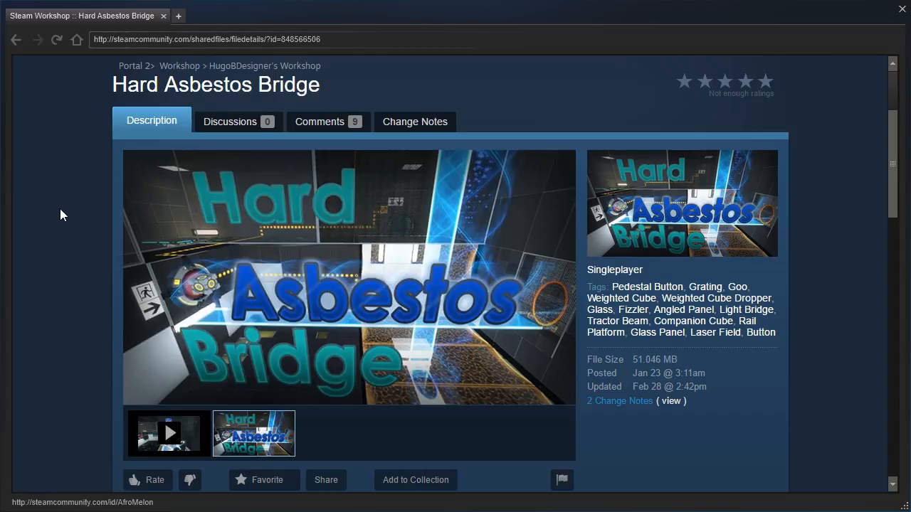
pyautogui.moveTo(76, 207)
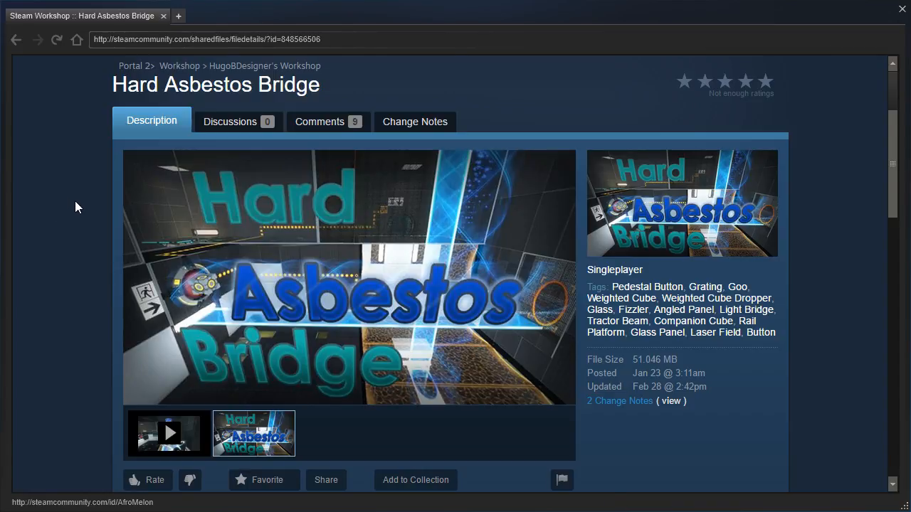
# - Scroll down the Hard Asbestos Bridge Workshop page to read its description
pyautogui.scroll(-3)
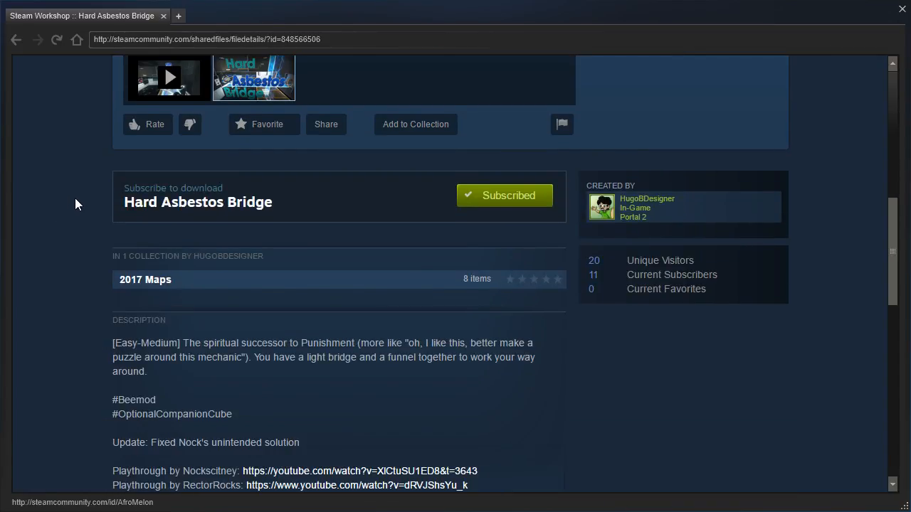
pyautogui.scroll(-3)
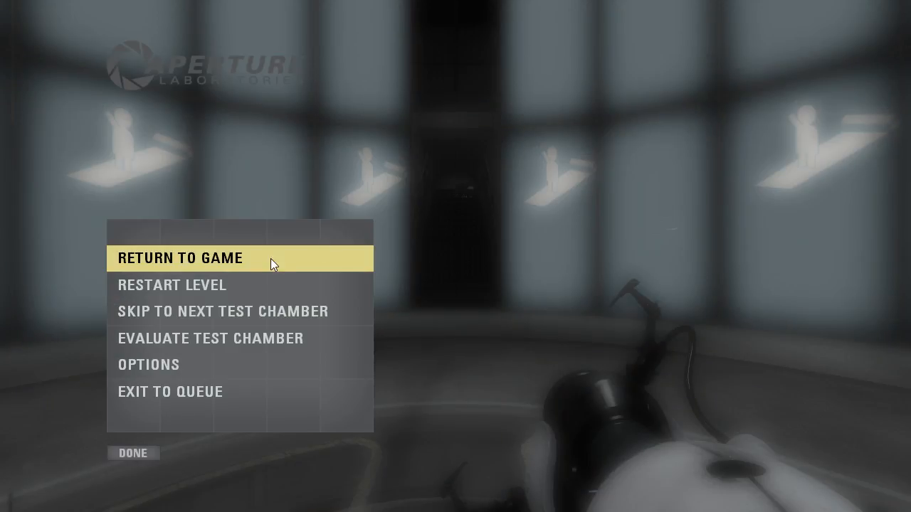
# - Choose RETURN TO GAME to resume the Hard Asbestos Bridge chamber
pyautogui.click(182, 257)
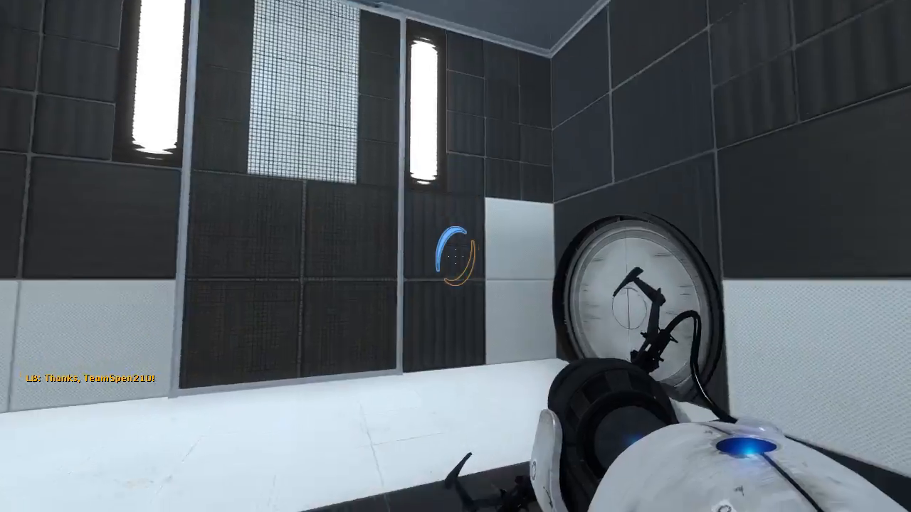
# - Fire portals to route the light bridge, moving the orange portal onto the upper wall panel
pyautogui.click(455, 256)
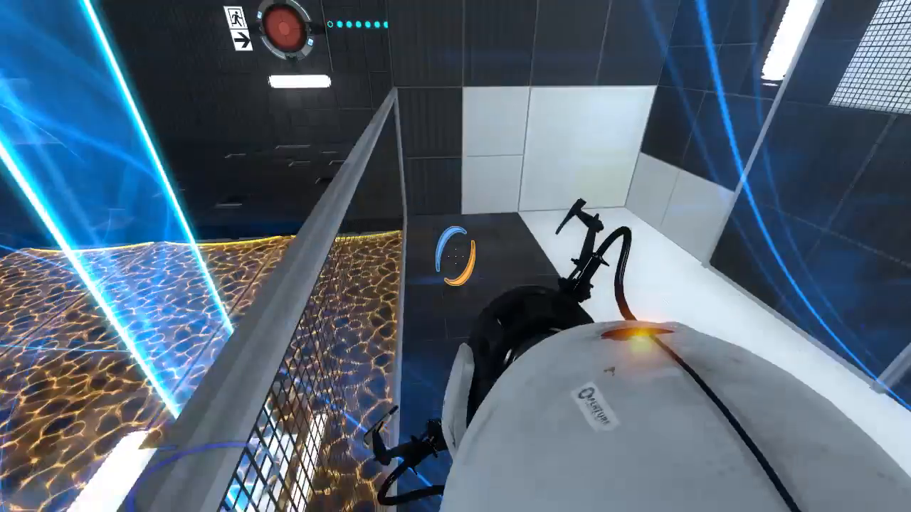
pyautogui.moveTo(456, 256)
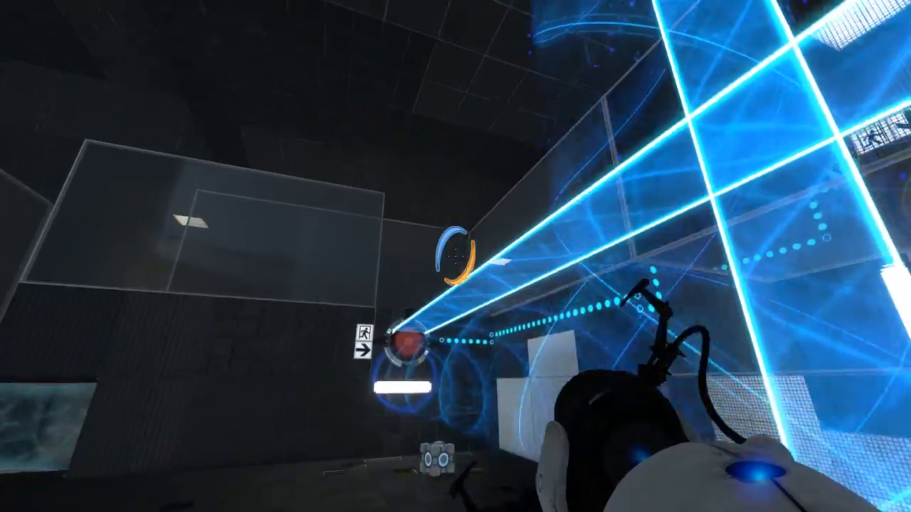
pyautogui.moveTo(456, 257)
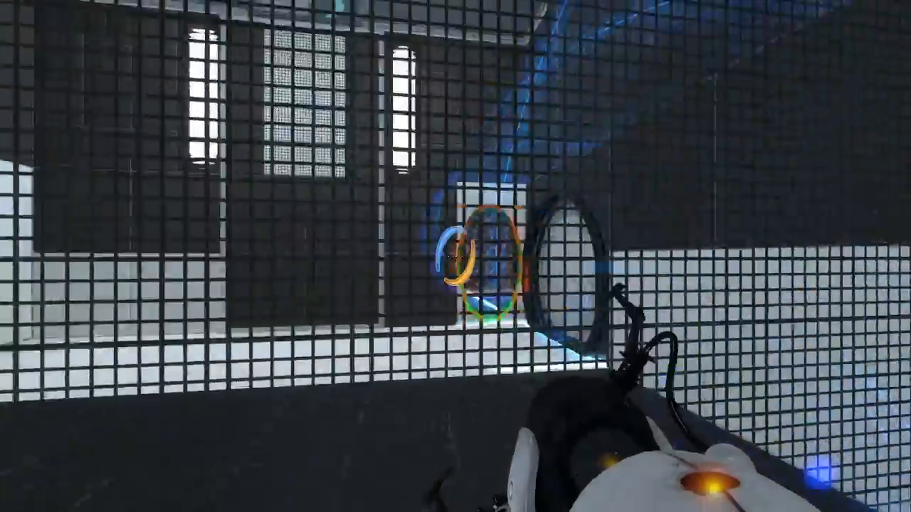
pyautogui.moveTo(456, 256)
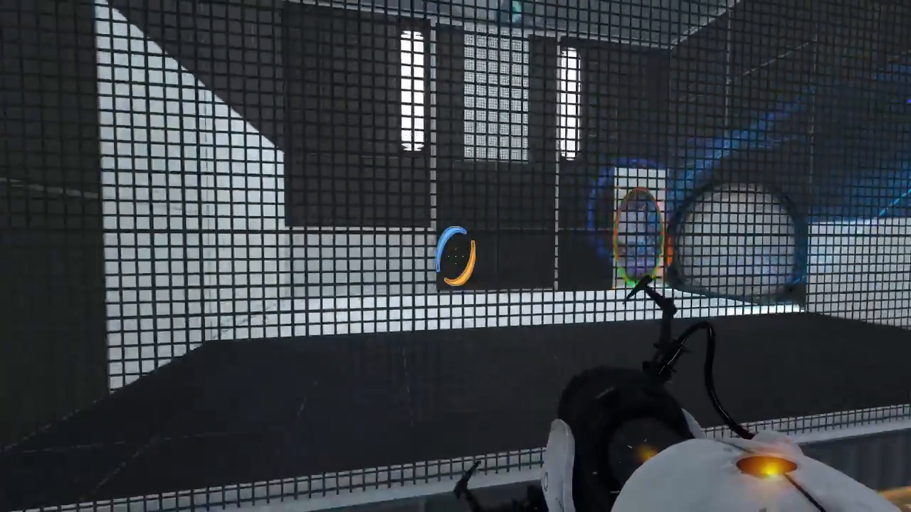
pyautogui.click(455, 256)
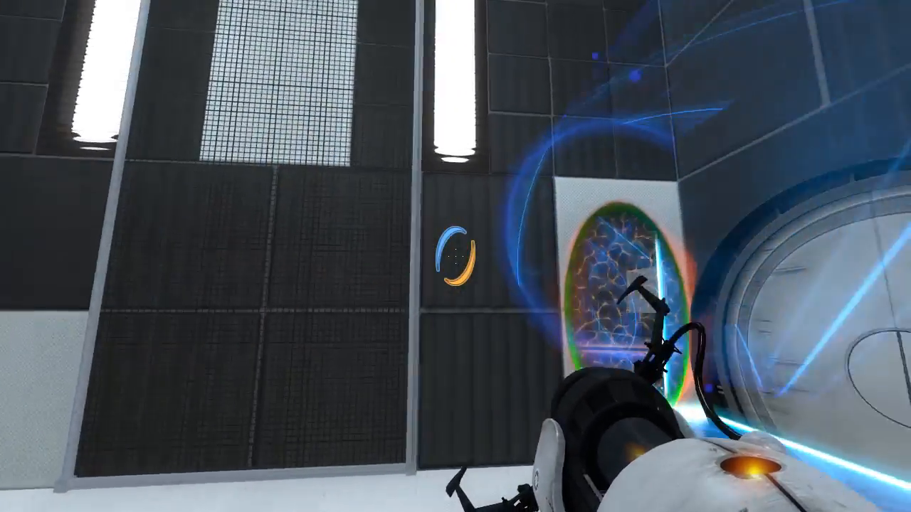
pyautogui.click(456, 256)
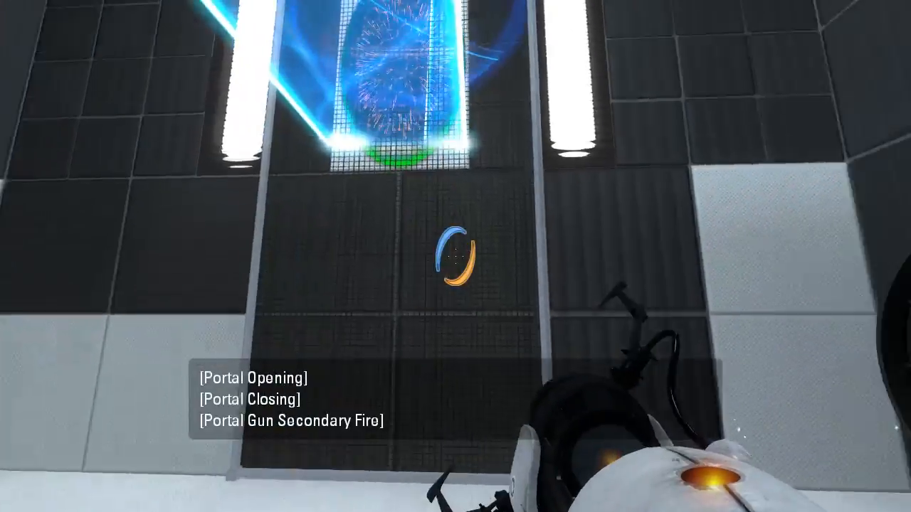